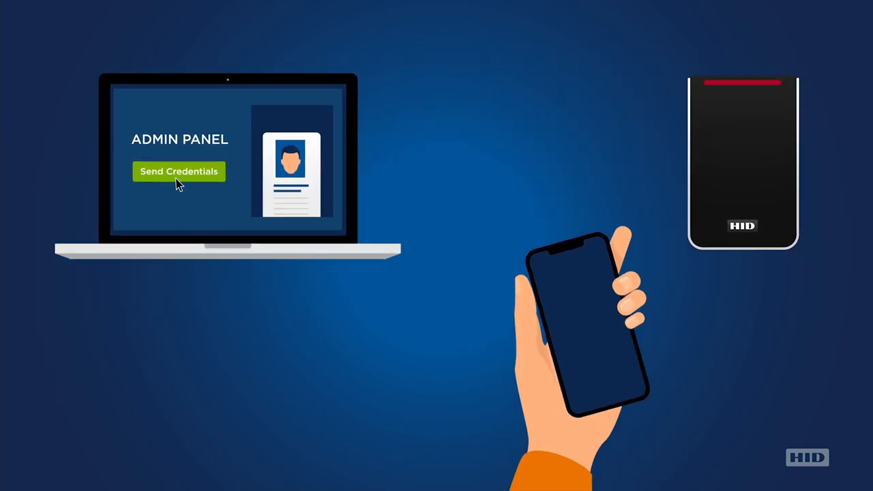
Send the ID credential from the admin panel to the phone so the reader accepts it
{"action": "left_click", "coordinate": [179, 171]}
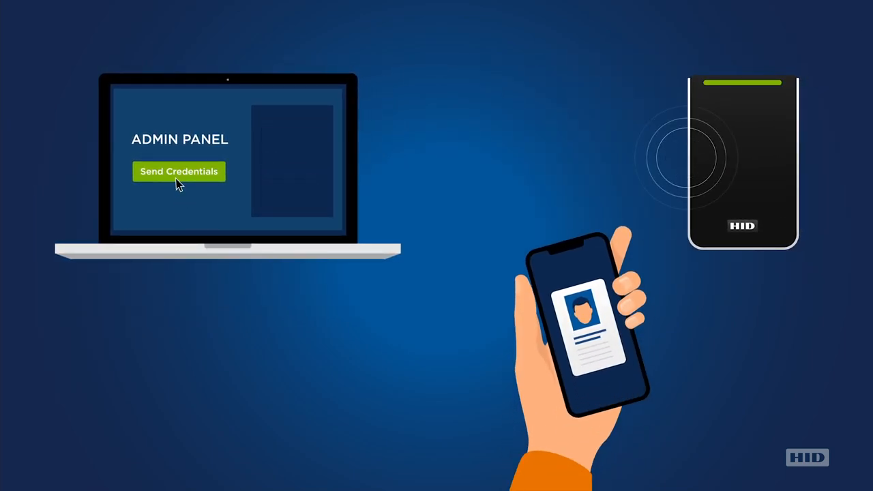